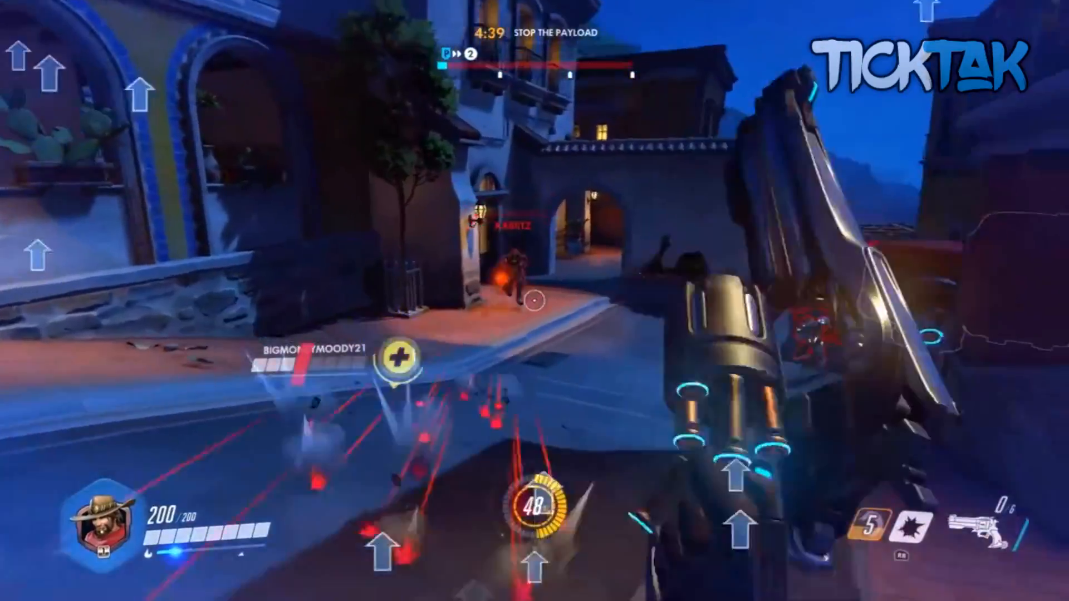
Scroll the VB-Audio page down to the Install Voicemeeter section, then minimize Chrome
{"action": "left_click", "coordinate": [534, 300]}
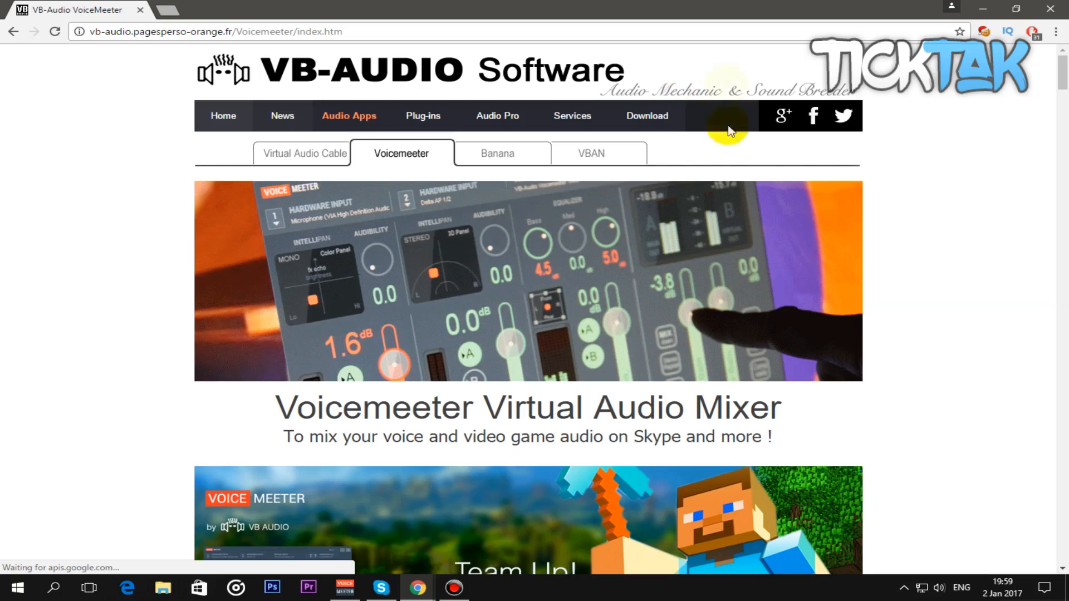
{"action": "scroll", "scroll_direction": "down", "scroll_amount": 3}
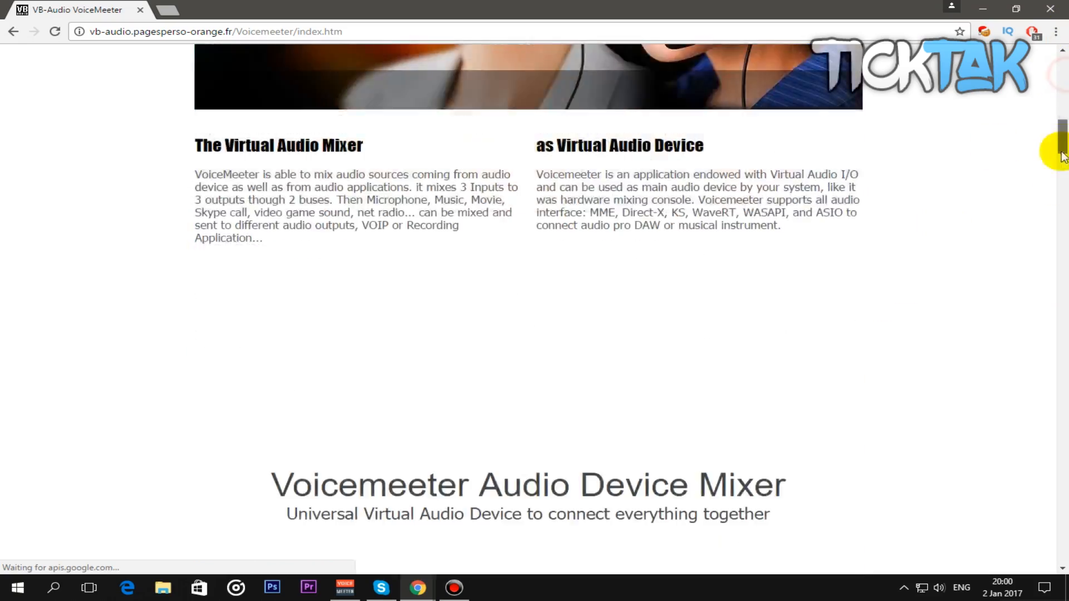
{"action": "scroll", "scroll_direction": "down", "scroll_amount": 3}
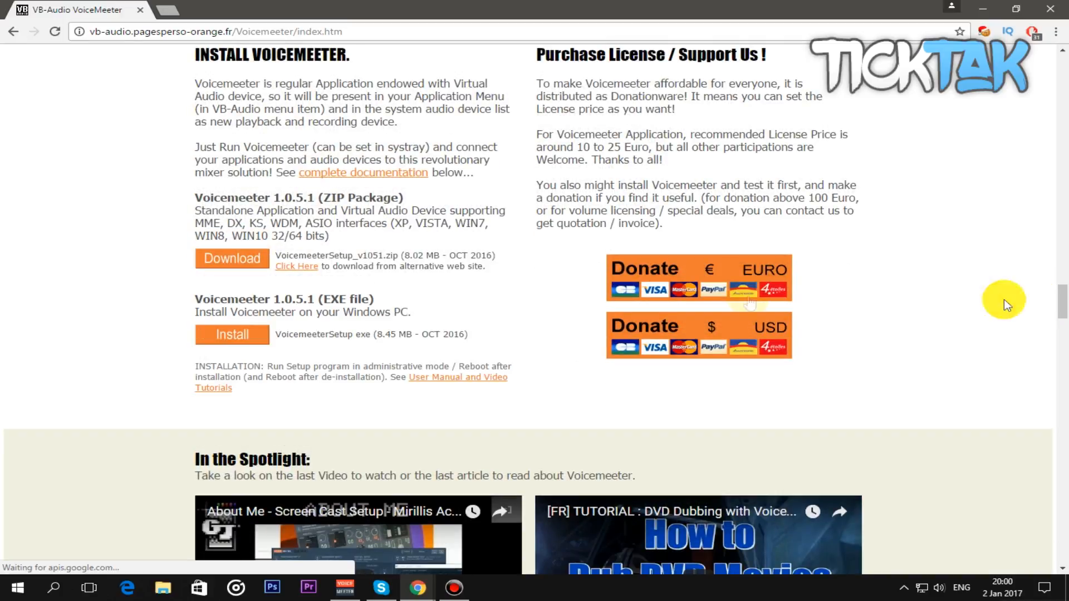
{"action": "mouse_move", "coordinate": [263, 251]}
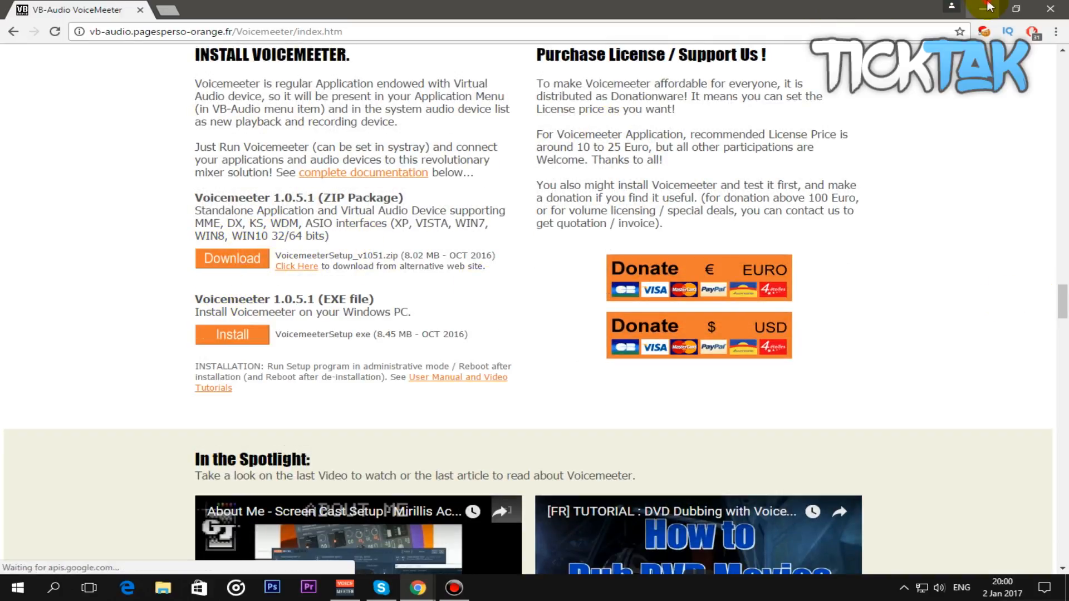
{"action": "left_click", "coordinate": [345, 587]}
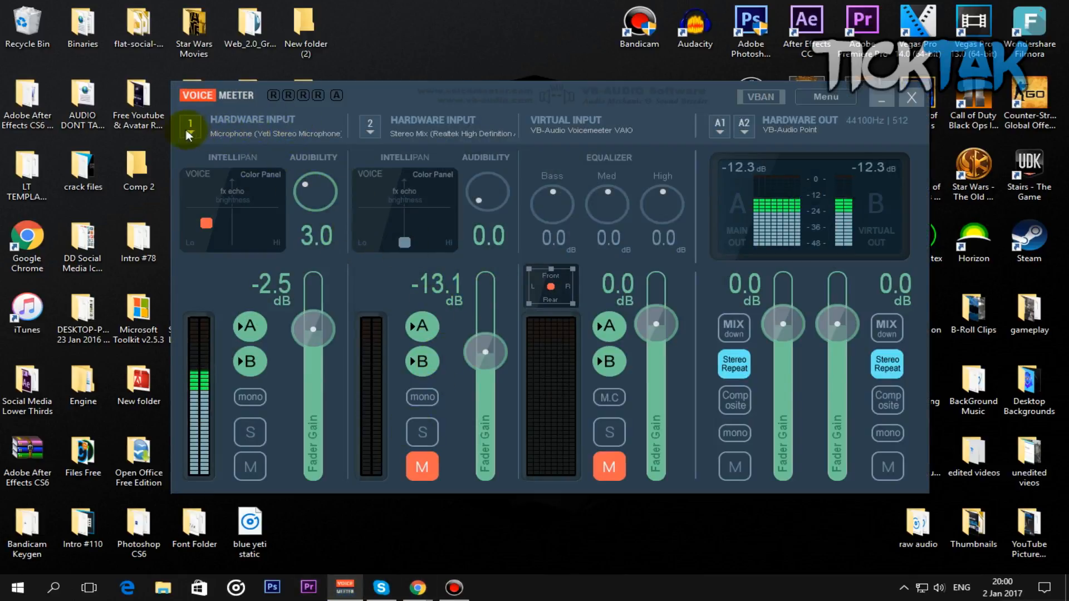
Assign WDM: Microphone (Yeti Stereo Microphone) to Hardware Input 1
{"action": "left_click", "coordinate": [189, 127]}
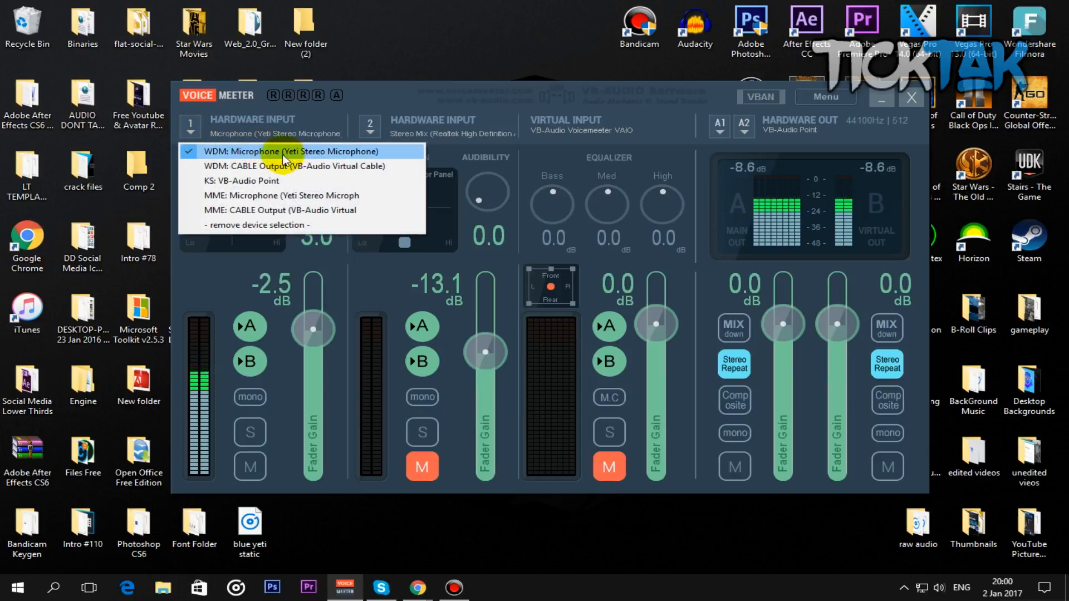
{"action": "mouse_move", "coordinate": [313, 166]}
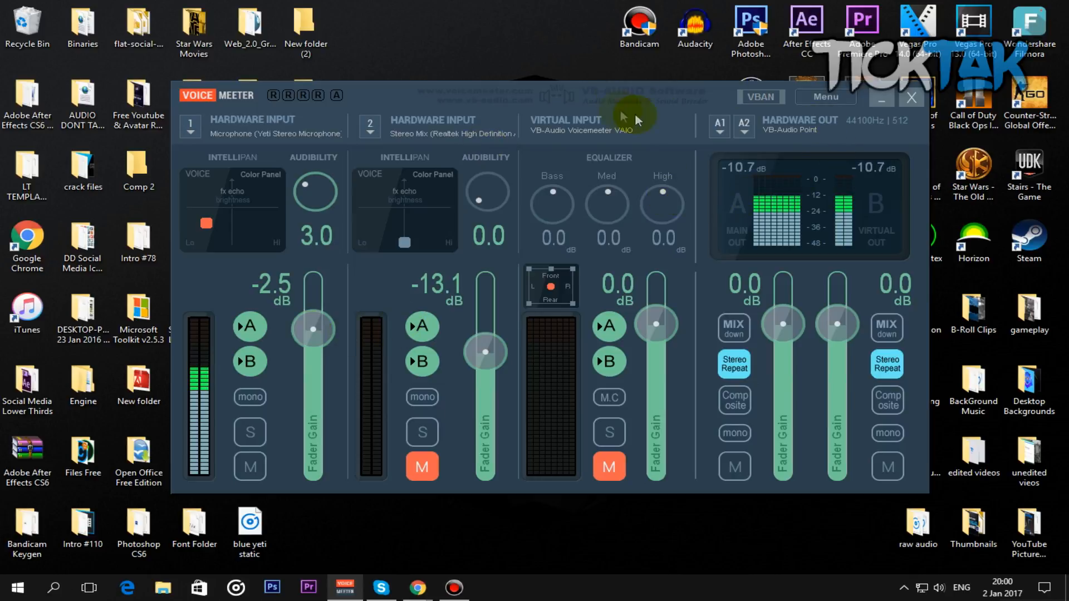
{"action": "left_click", "coordinate": [720, 124]}
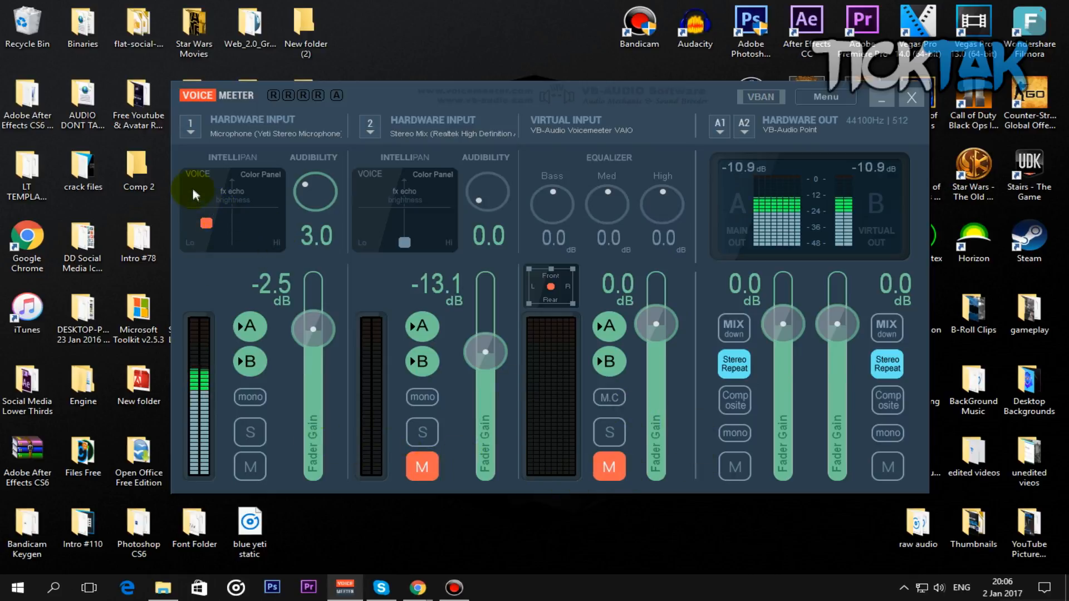
{"action": "mouse_move", "coordinate": [249, 243]}
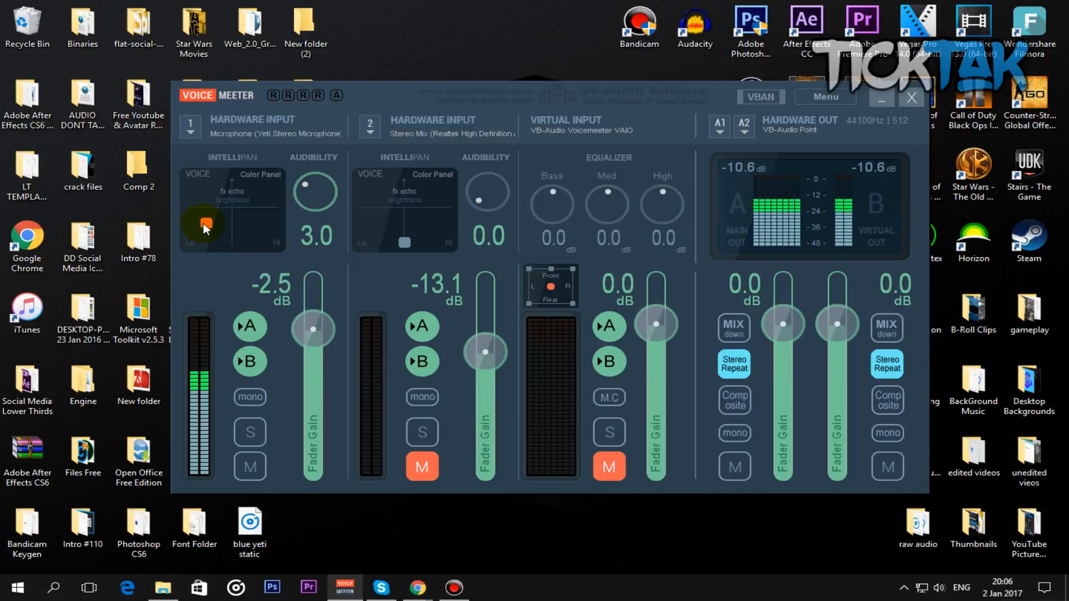
{"action": "left_click_drag", "start_coordinate": [204, 224], "coordinate": [197, 244]}
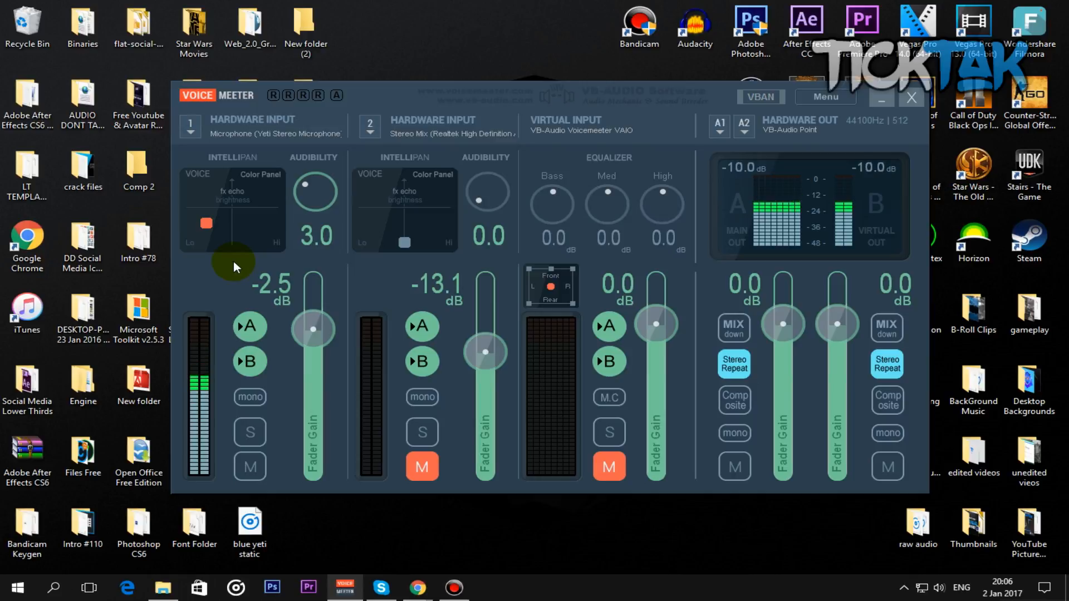
{"action": "mouse_move", "coordinate": [545, 65]}
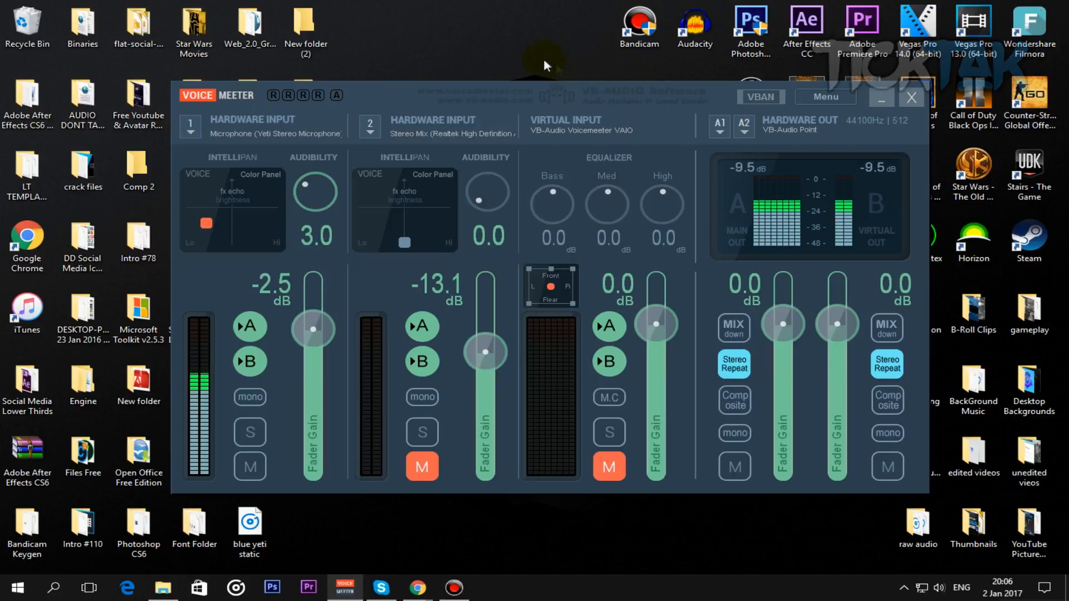